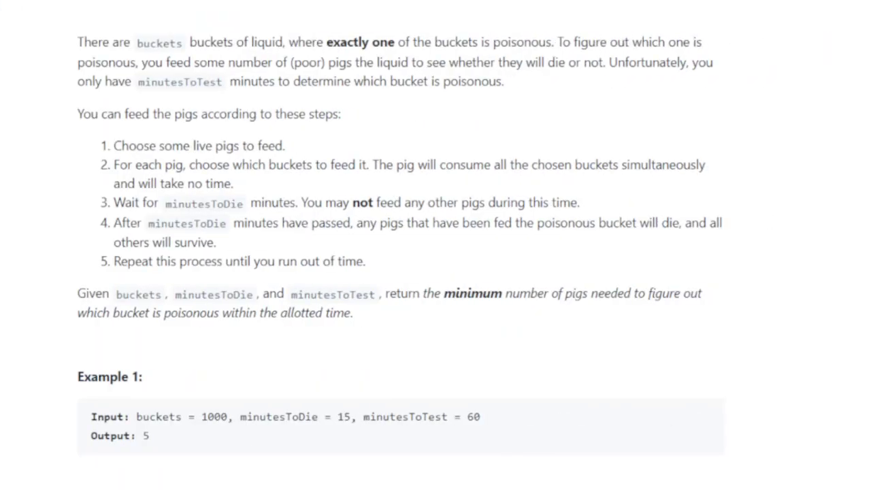
{"action": "mouse_move", "coordinate": [135, 50]}
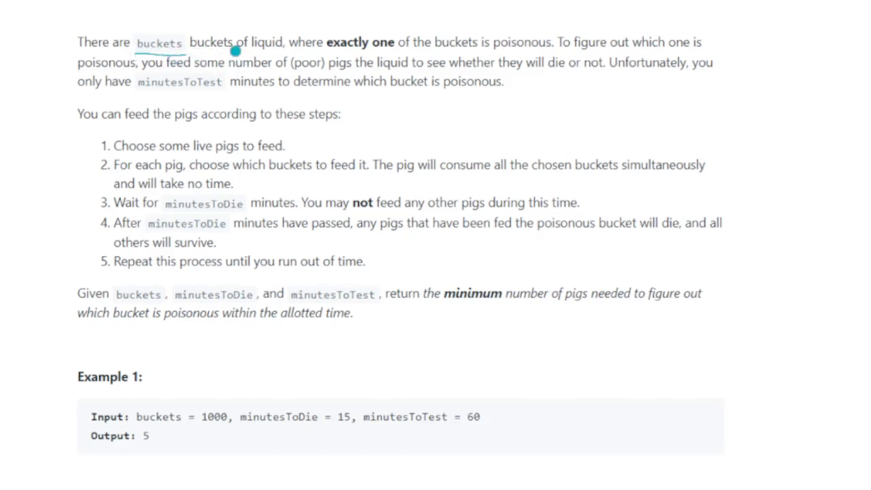
{"action": "mouse_move", "coordinate": [294, 58]}
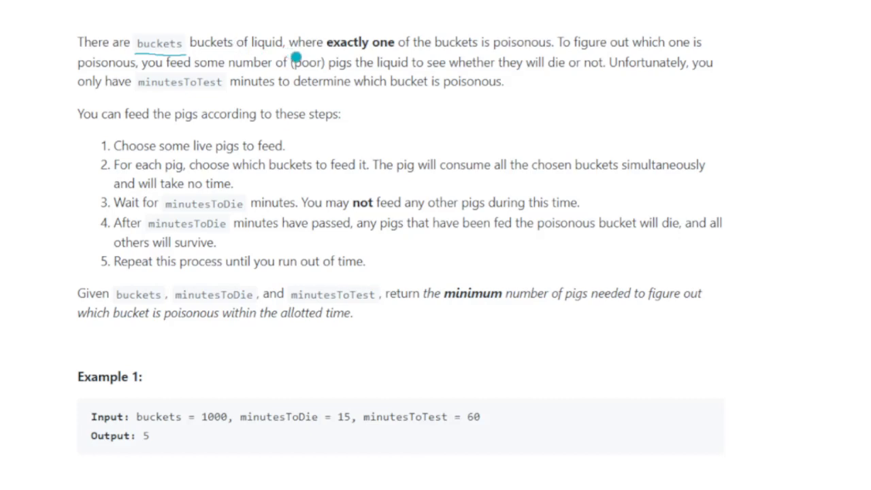
{"action": "mouse_move", "coordinate": [423, 59]}
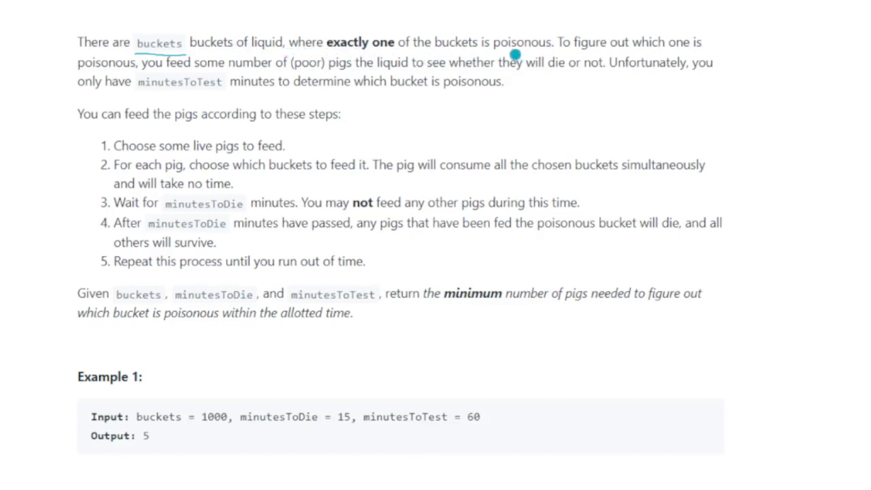
{"action": "mouse_move", "coordinate": [653, 22]}
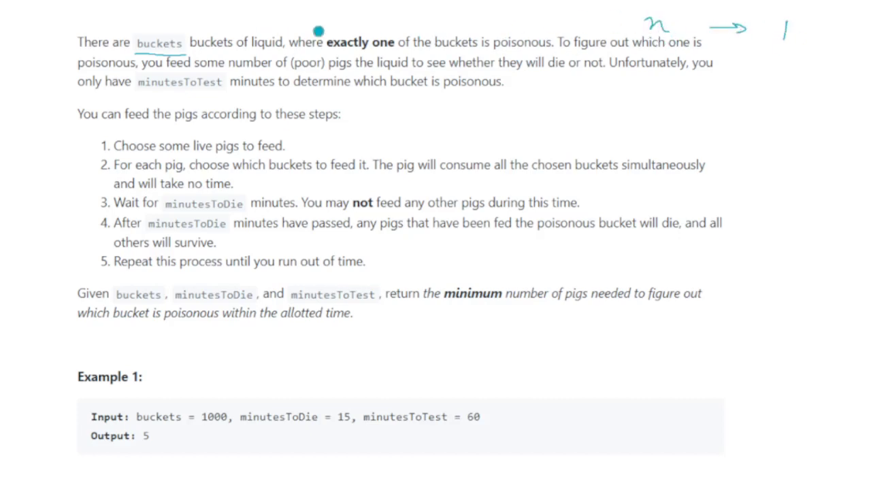
{"action": "mouse_move", "coordinate": [666, 49]}
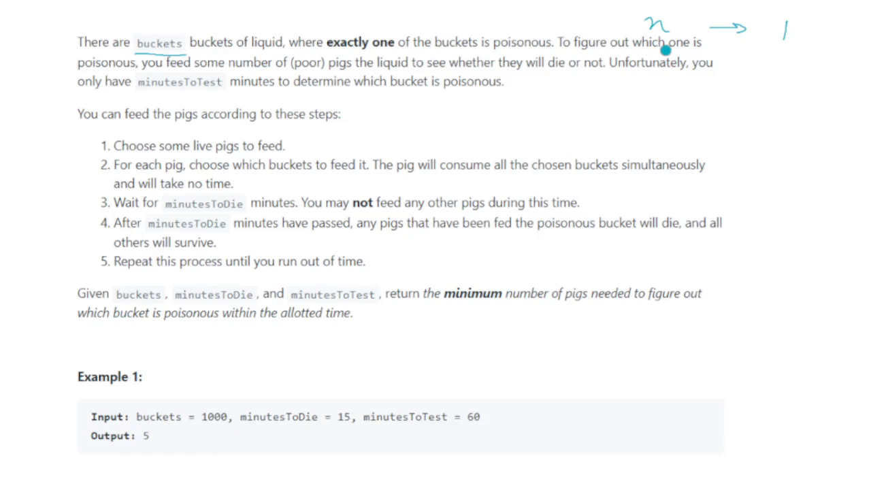
{"action": "mouse_move", "coordinate": [195, 68]}
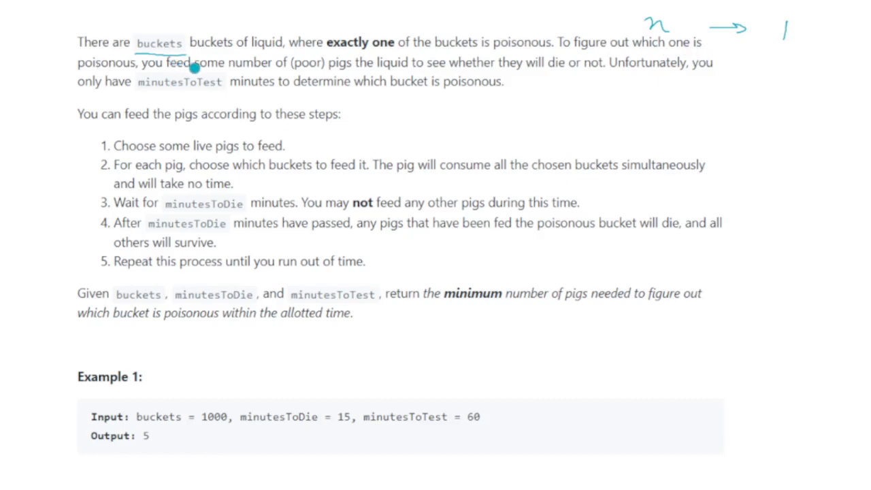
{"action": "mouse_move", "coordinate": [368, 72]}
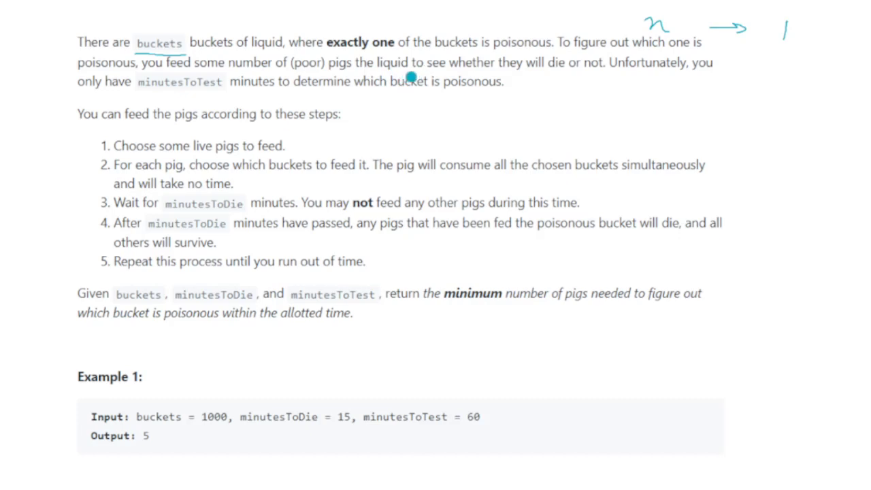
{"action": "mouse_move", "coordinate": [560, 76]}
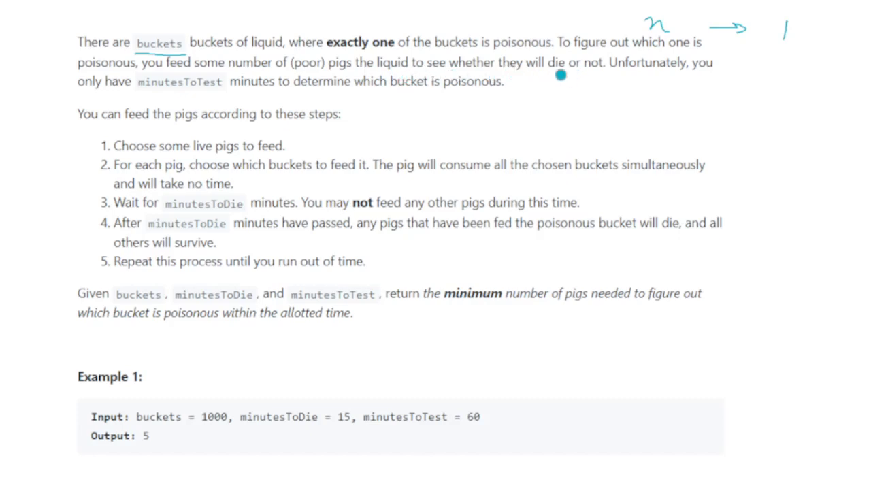
Underline 'will die or not' in the problem statement with the pen.
{"action": "left_click_drag", "start_coordinate": [538, 75], "coordinate": [623, 75]}
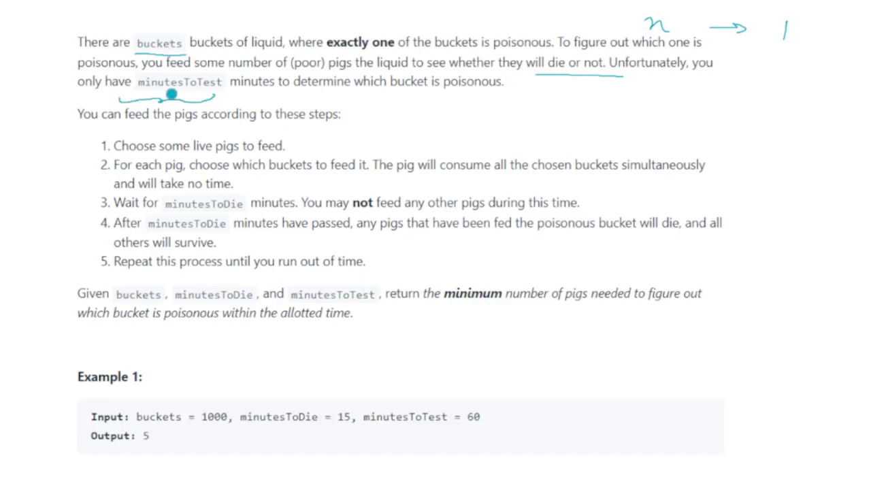
{"action": "mouse_move", "coordinate": [492, 92]}
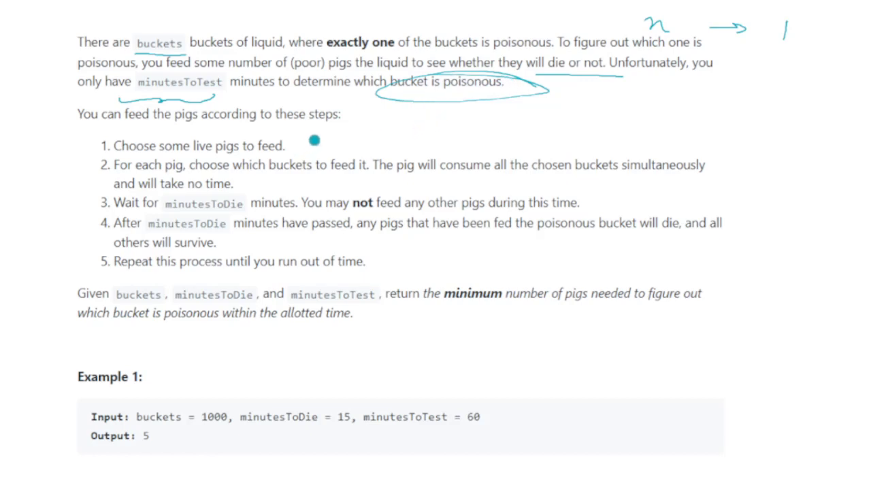
{"action": "mouse_move", "coordinate": [202, 151]}
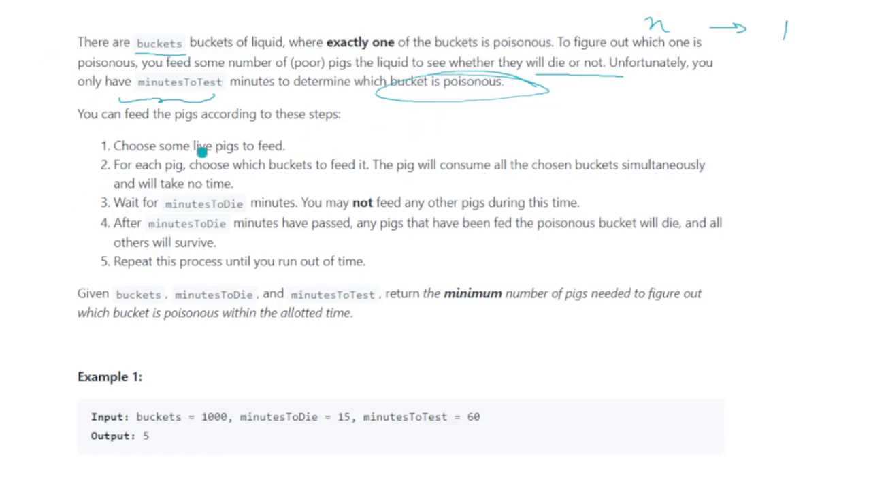
{"action": "mouse_move", "coordinate": [143, 164]}
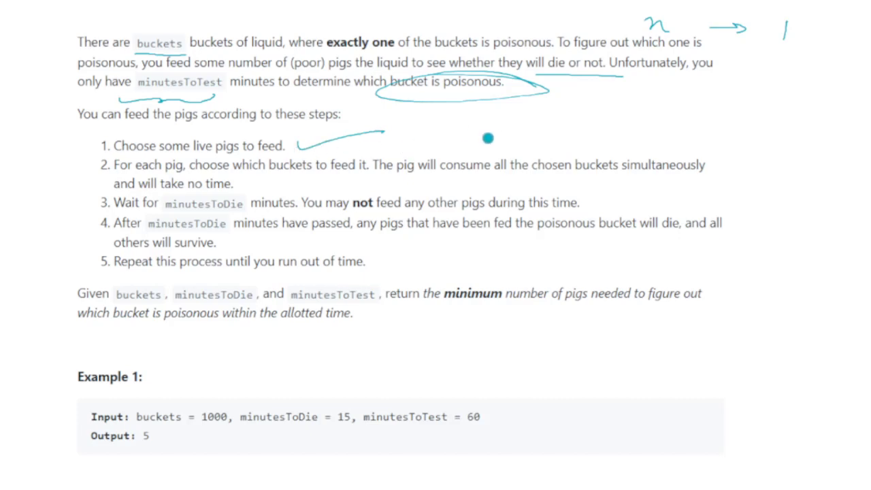
{"action": "mouse_move", "coordinate": [219, 151]}
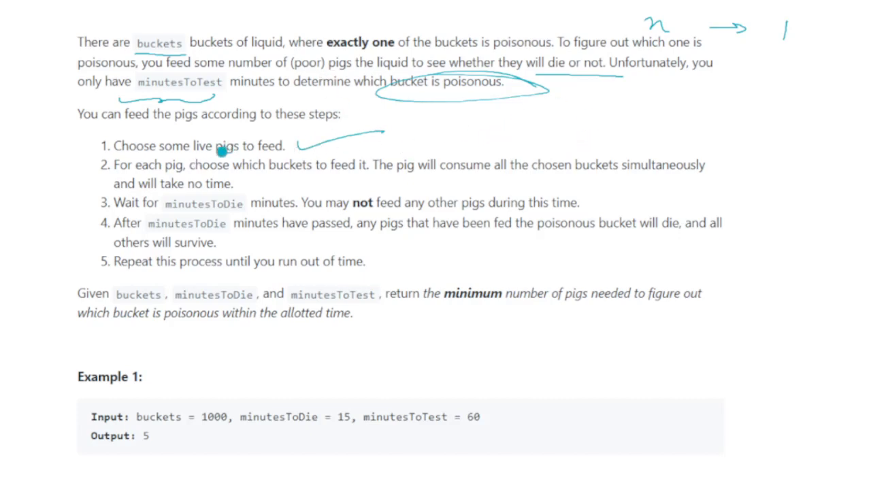
{"action": "mouse_move", "coordinate": [227, 174]}
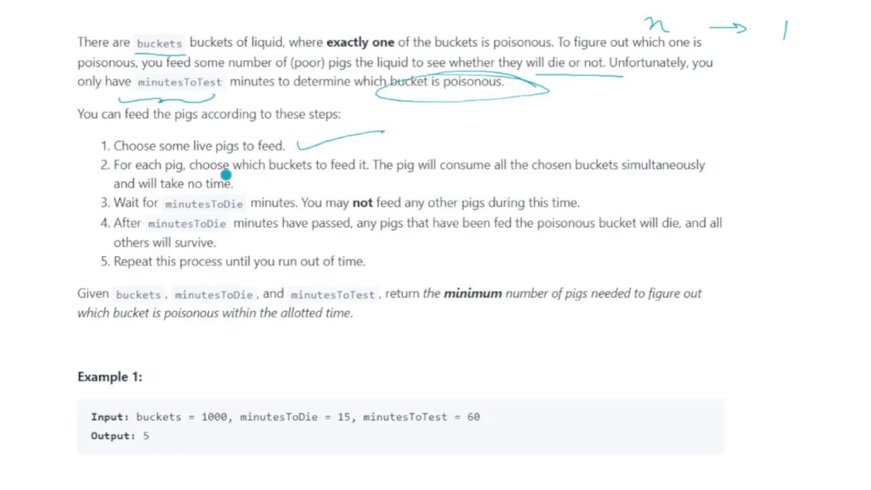
{"action": "mouse_move", "coordinate": [279, 176]}
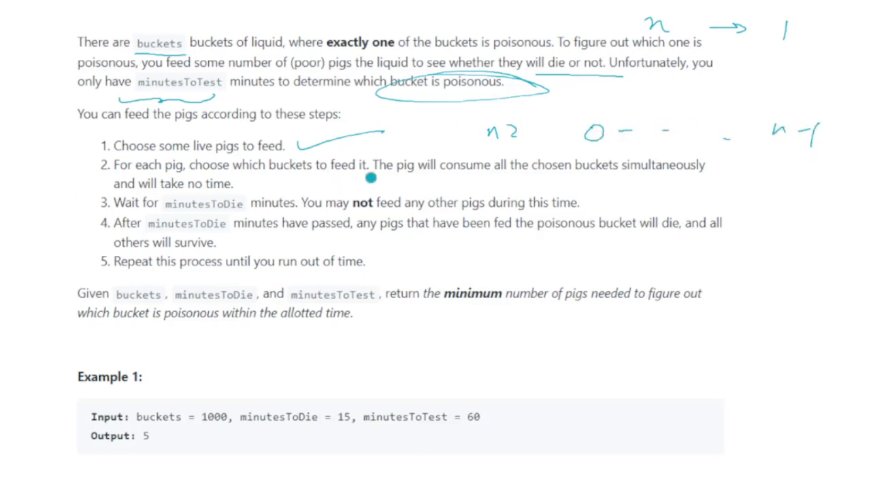
{"action": "mouse_move", "coordinate": [528, 177]}
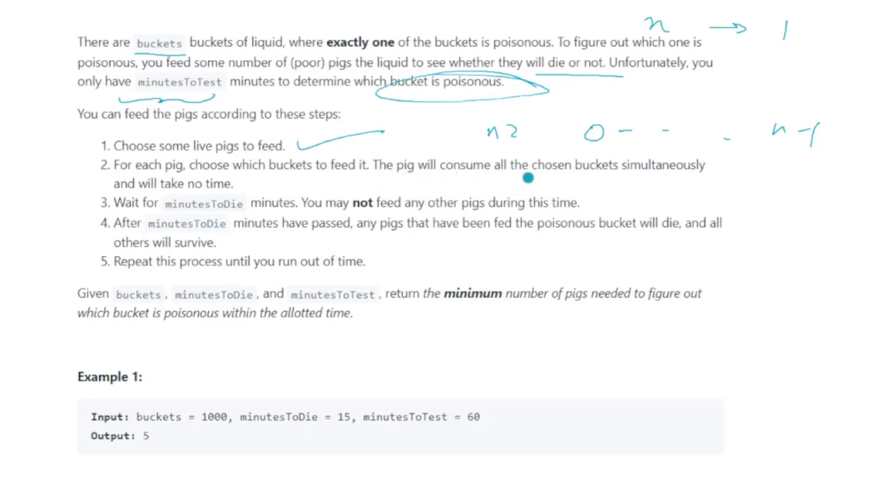
{"action": "mouse_move", "coordinate": [658, 182]}
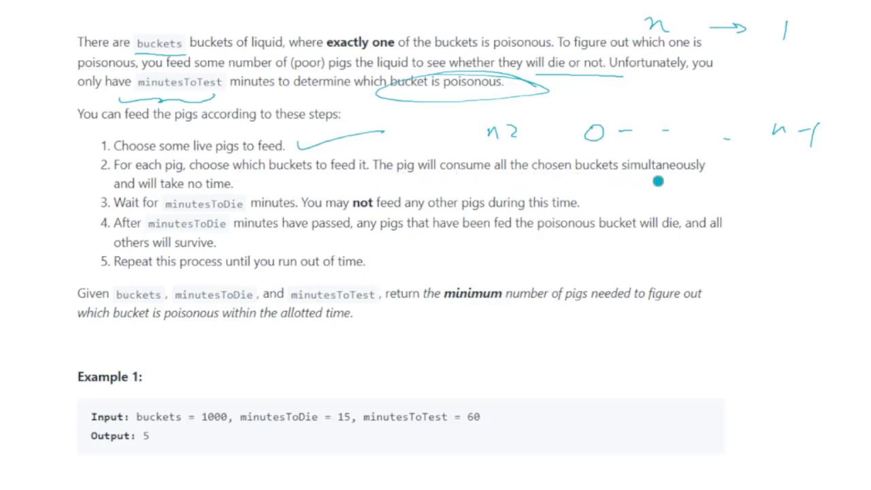
{"action": "mouse_move", "coordinate": [164, 189]}
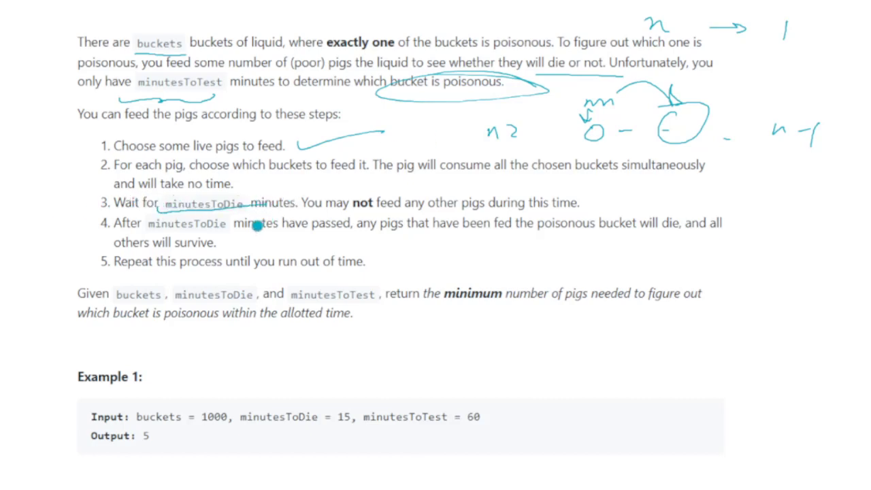
{"action": "mouse_move", "coordinate": [568, 219]}
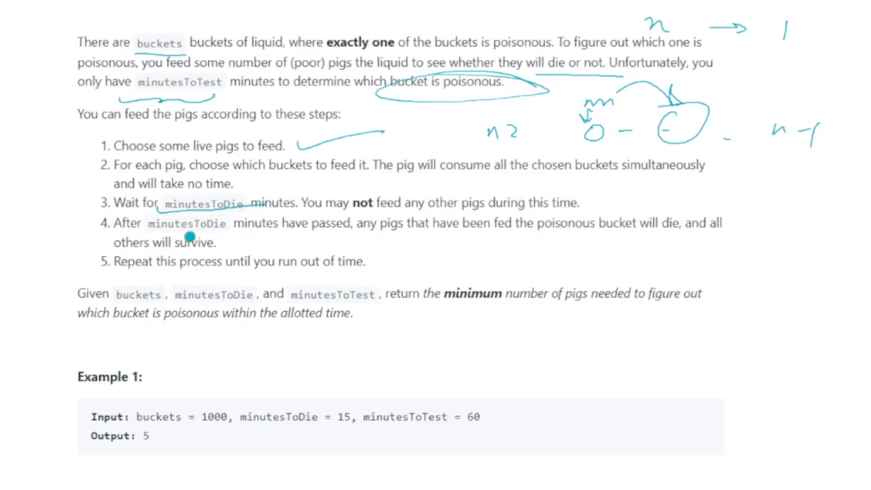
{"action": "mouse_move", "coordinate": [326, 243]}
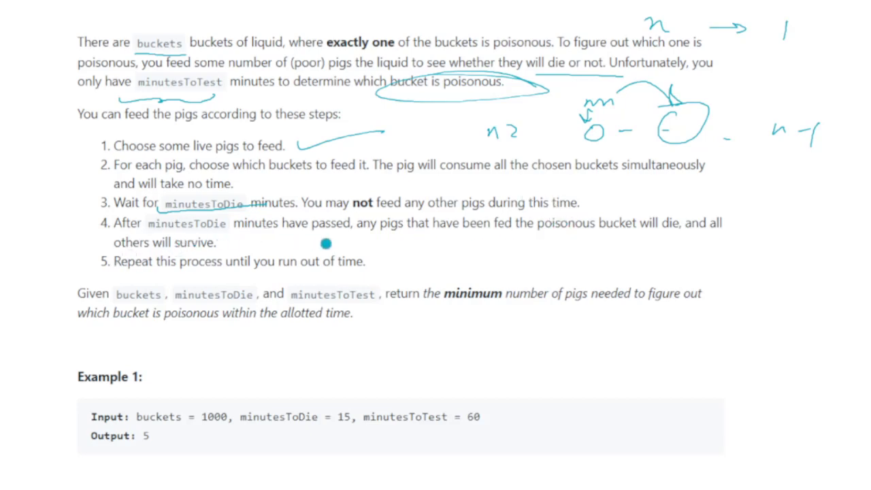
{"action": "mouse_move", "coordinate": [389, 241]}
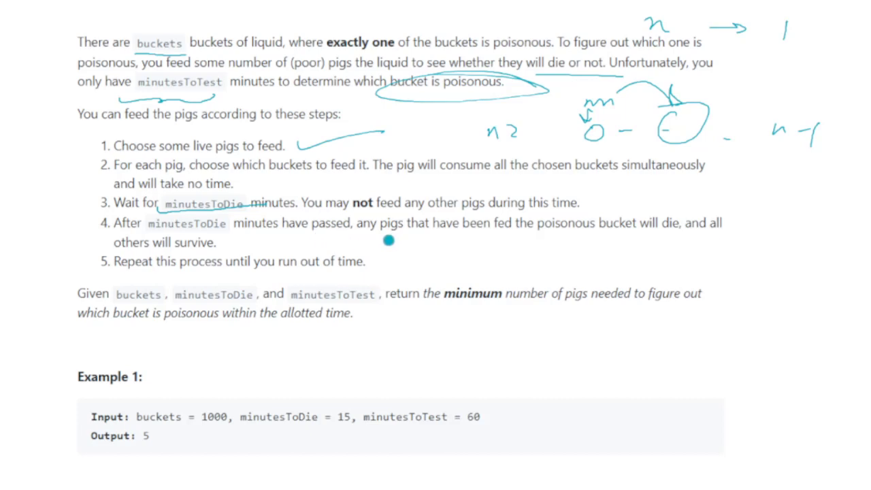
{"action": "mouse_move", "coordinate": [312, 235]}
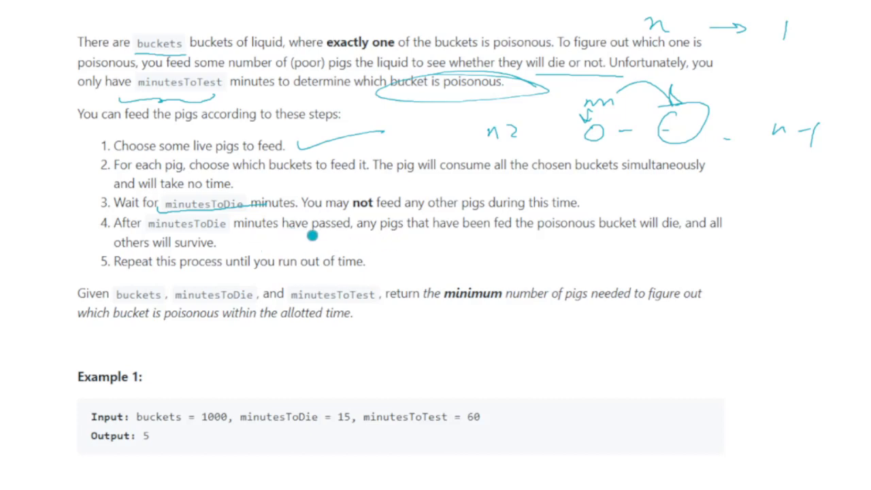
{"action": "mouse_move", "coordinate": [508, 234]}
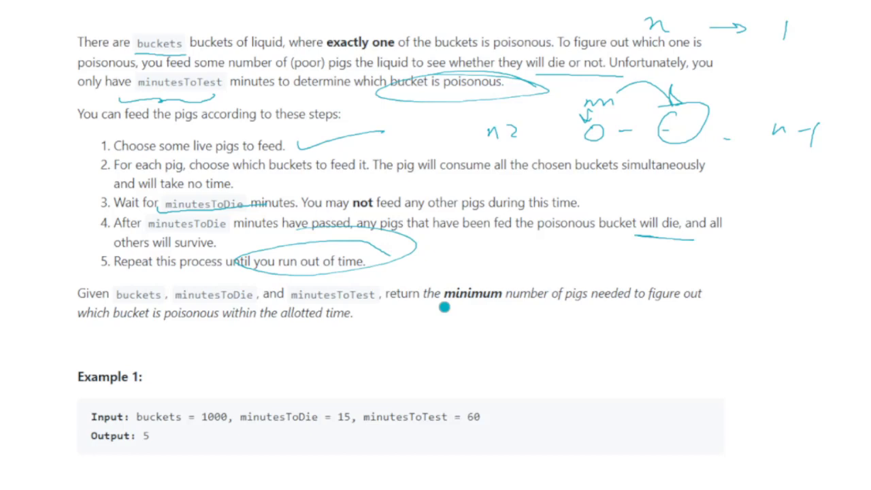
{"action": "mouse_move", "coordinate": [638, 313]}
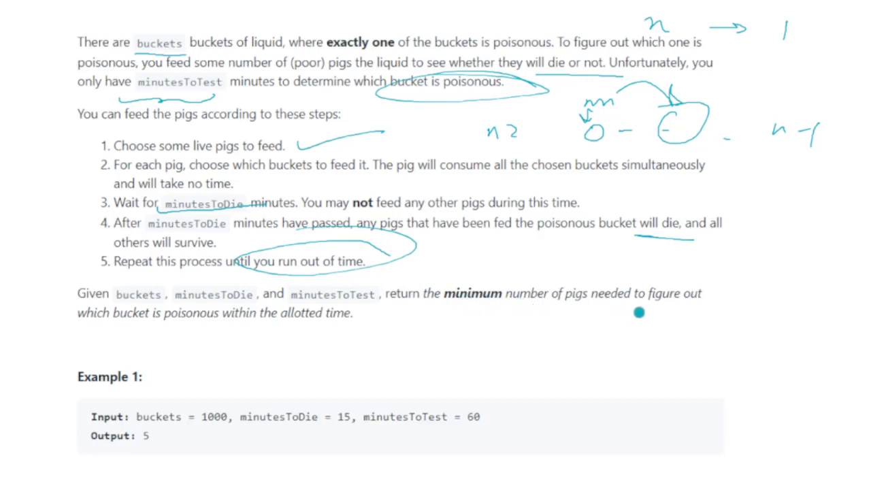
{"action": "mouse_move", "coordinate": [412, 304]}
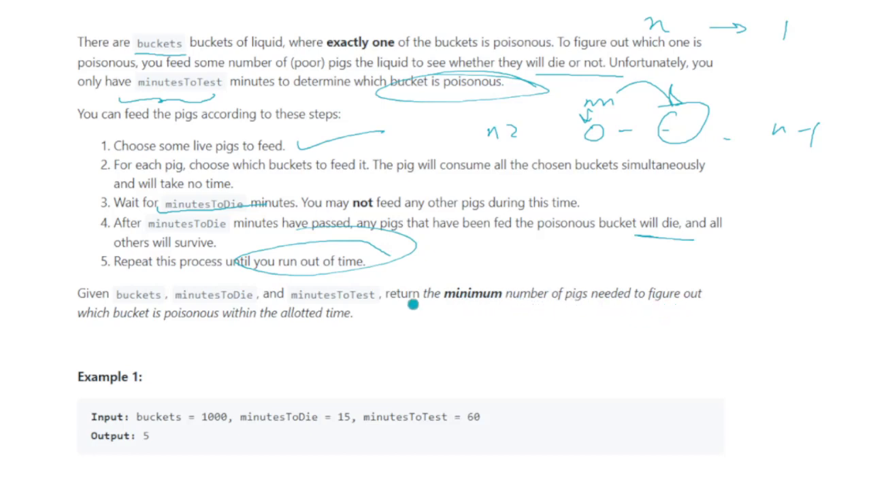
{"action": "mouse_move", "coordinate": [224, 319]}
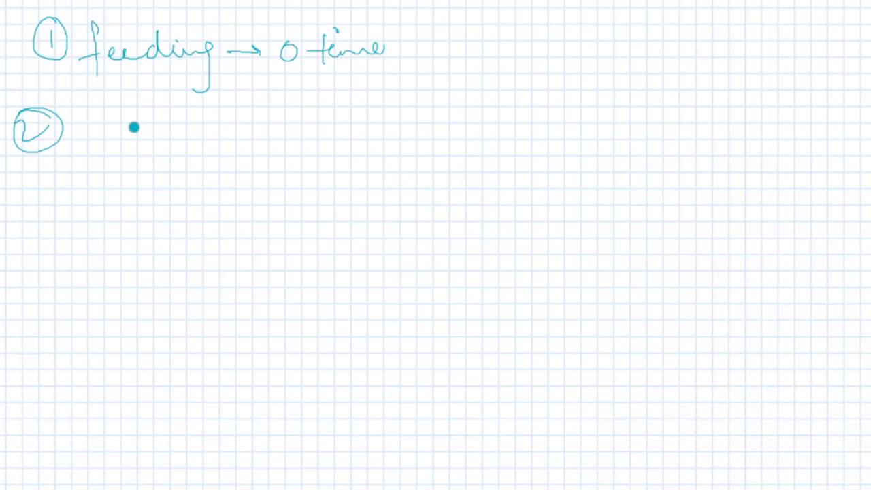
Handwrite 'minutes' as the second observation beside circled number ②.
{"action": "left_click_drag", "start_coordinate": [102, 129], "coordinate": [133, 129]}
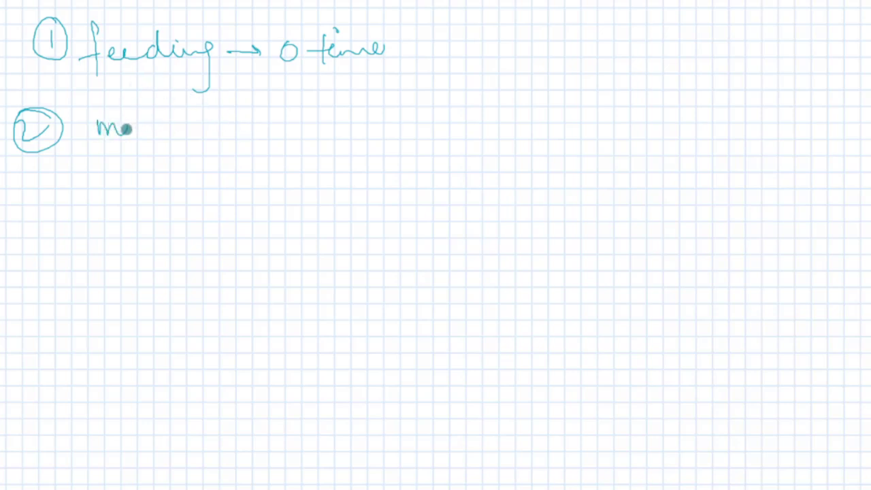
{"action": "type", "text": "minutes"}
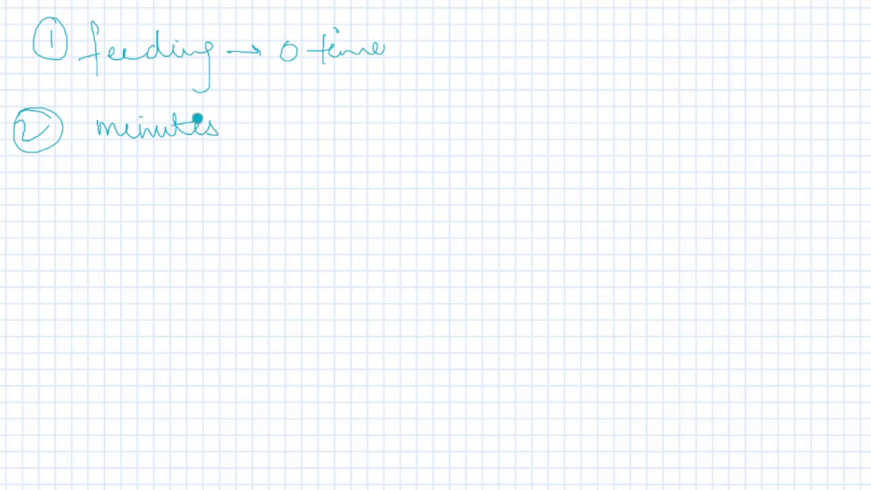